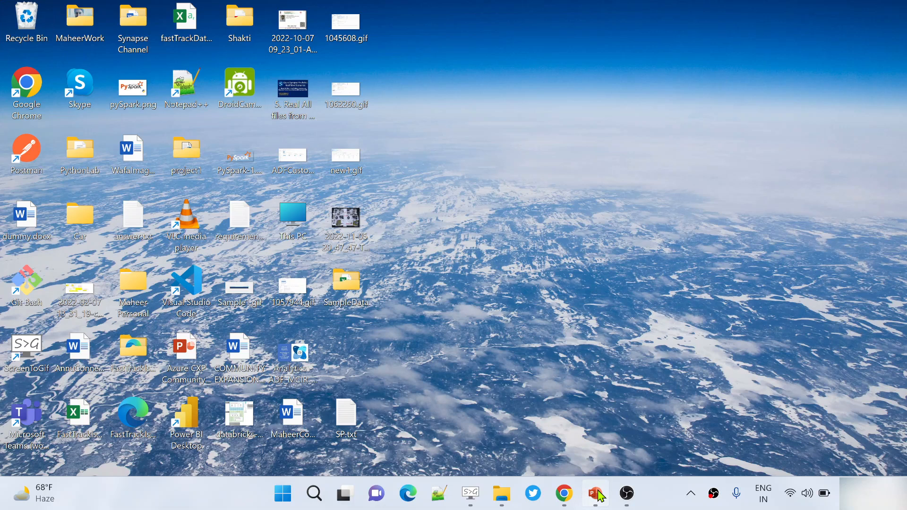
- Present the 'Billing per pipeline' slide in PowerPoint, then switch to another window
click(593, 493)
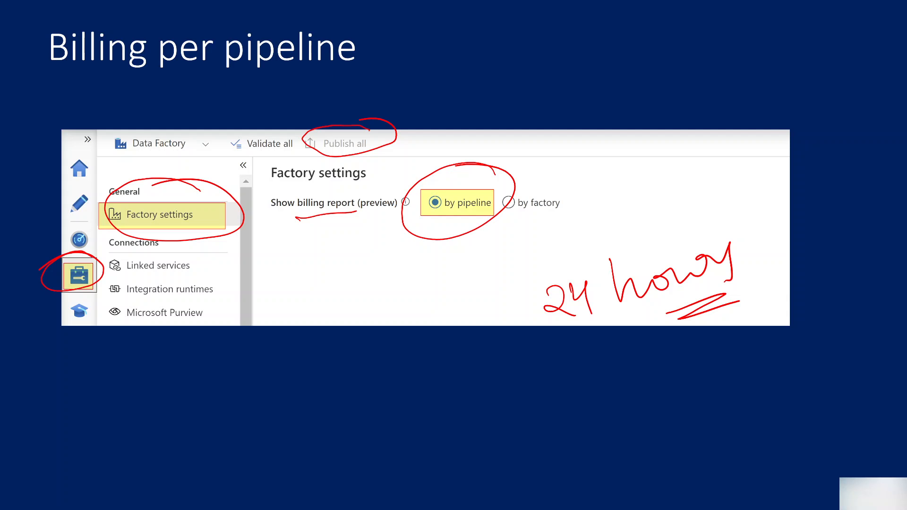
key(alt+tab)
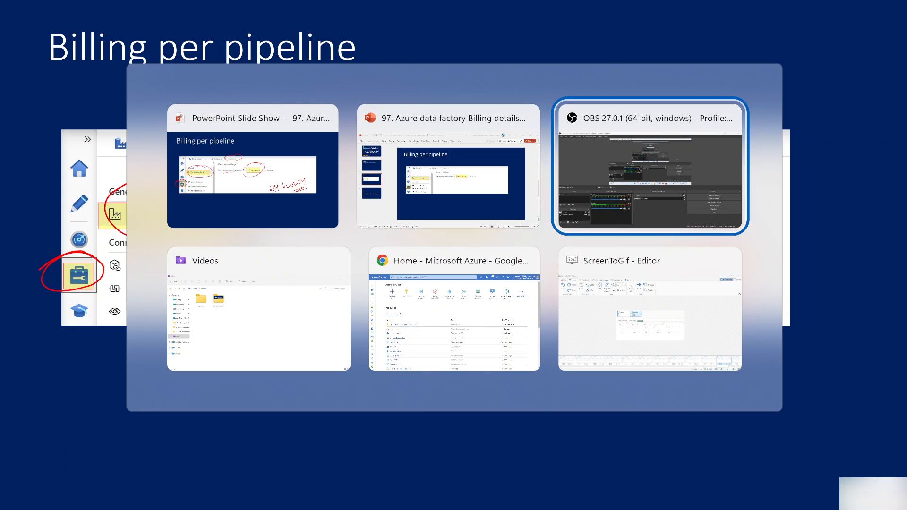
- Switch to the Azure portal in Chrome and scroll the Home resources list to adf-maheer
click(454, 309)
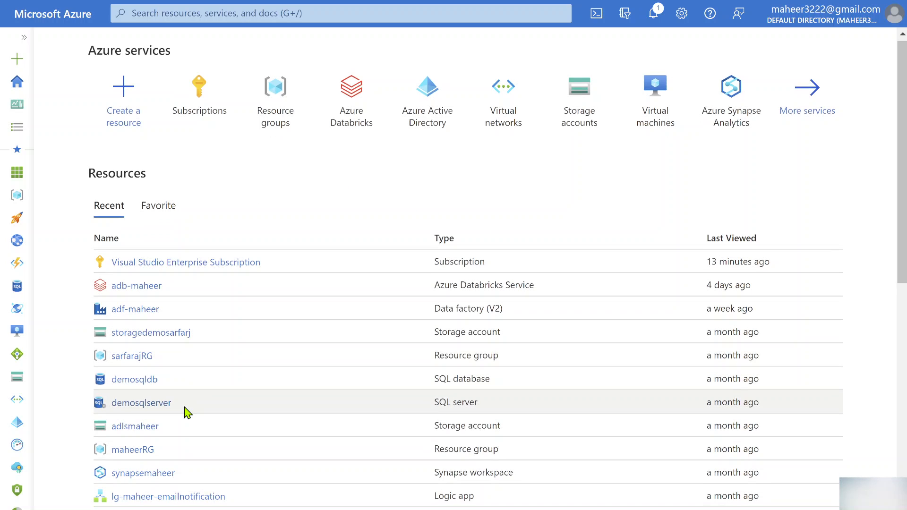
scroll(down, 3)
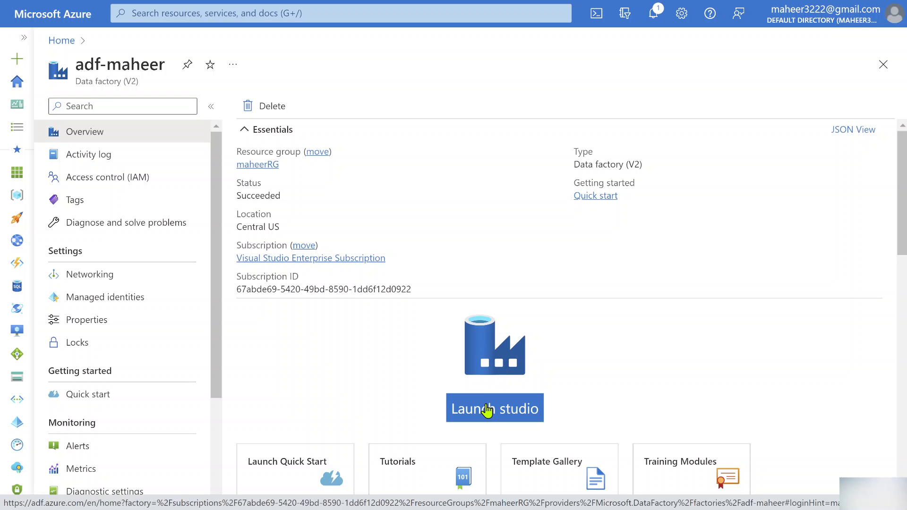
- Launch Data Factory Studio for adf-maheer and keep Factory settings' billing report 'by pipeline'
click(494, 407)
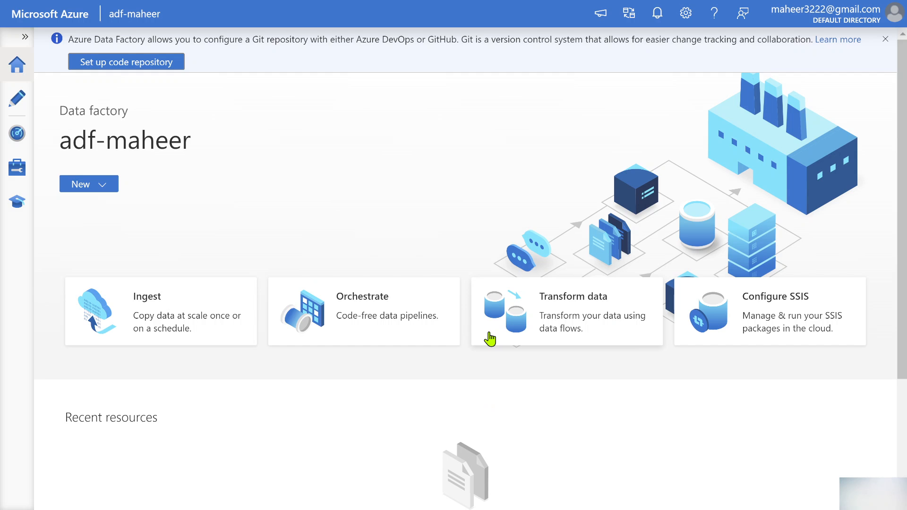
mouse_move(46, 167)
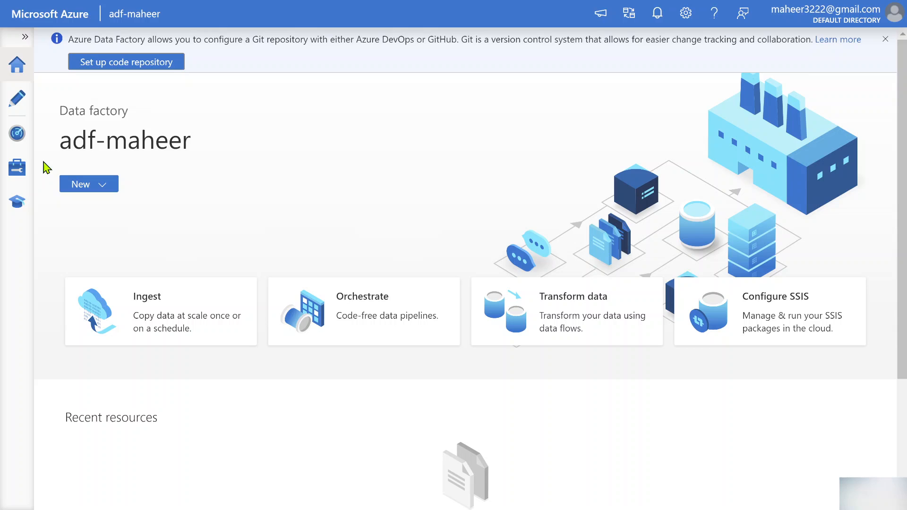
click(17, 168)
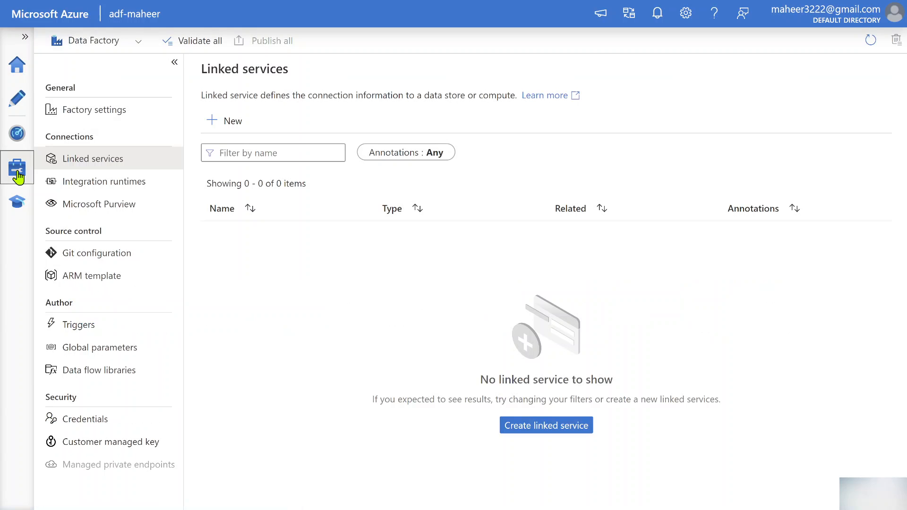
click(93, 109)
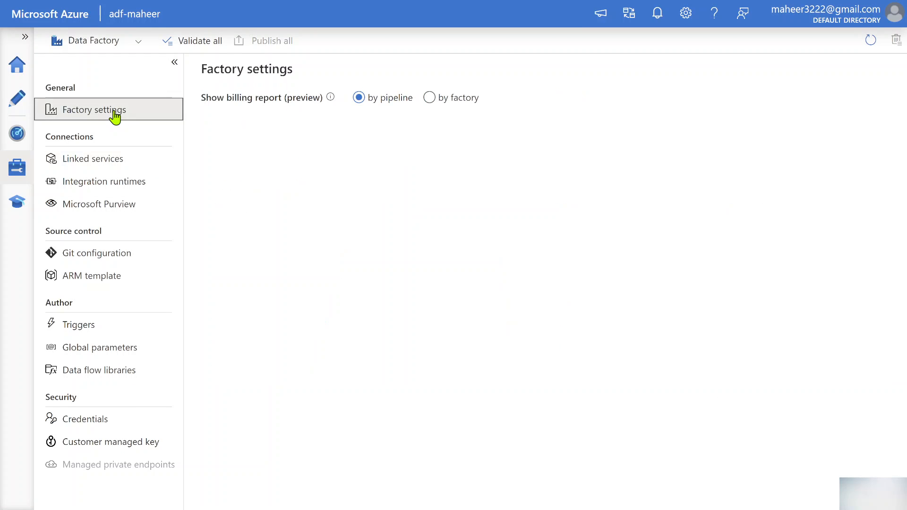
mouse_move(400, 128)
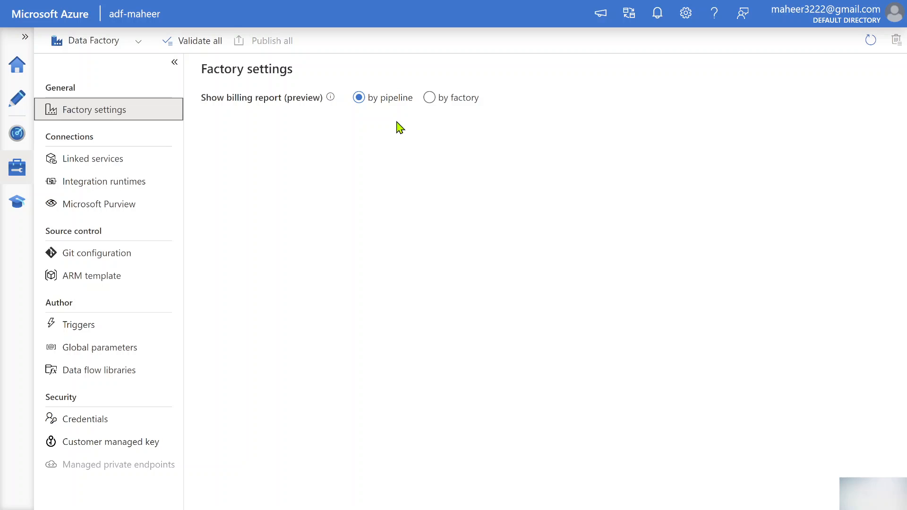
mouse_move(411, 122)
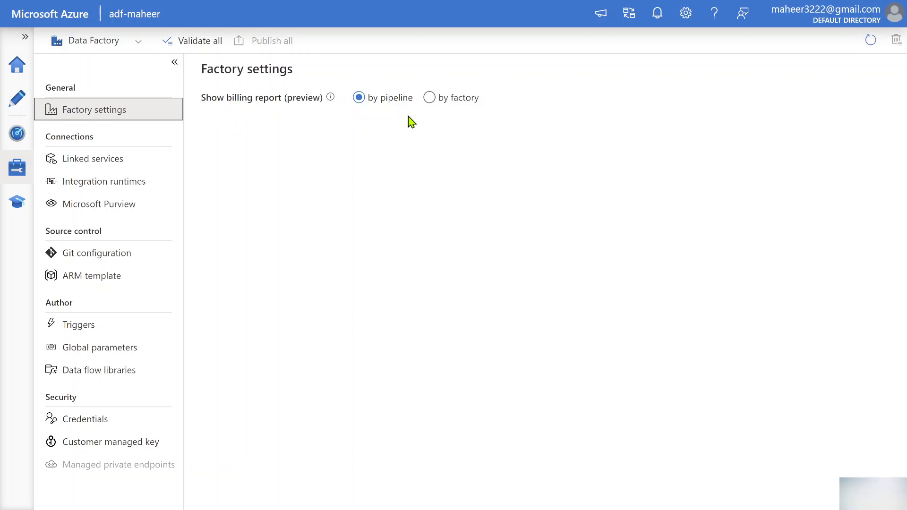
mouse_move(422, 143)
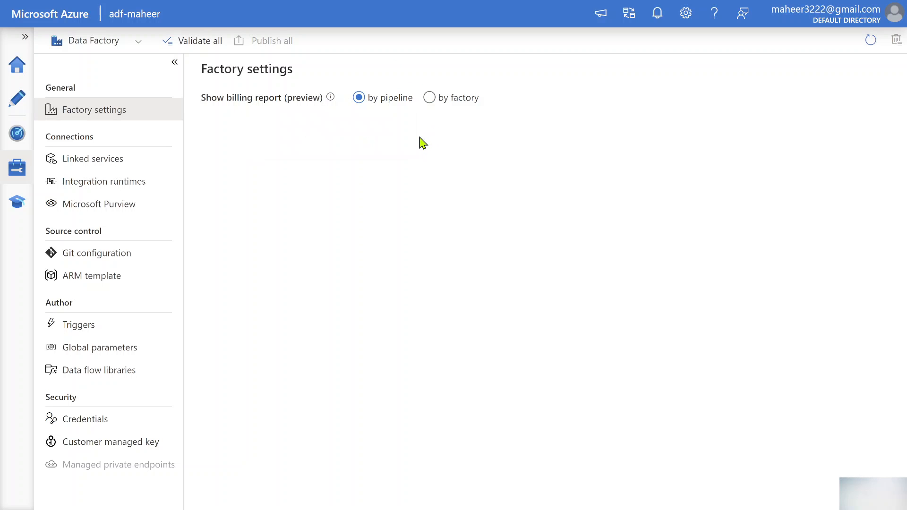
click(429, 98)
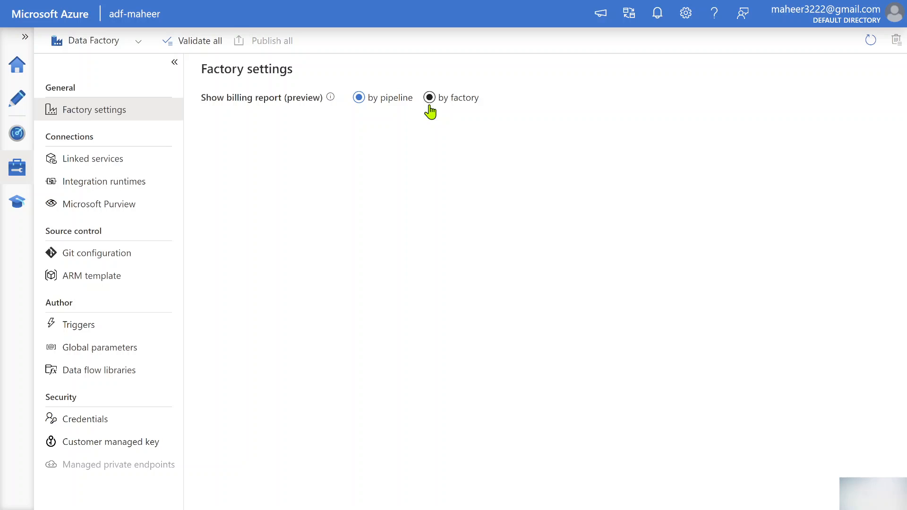
click(359, 97)
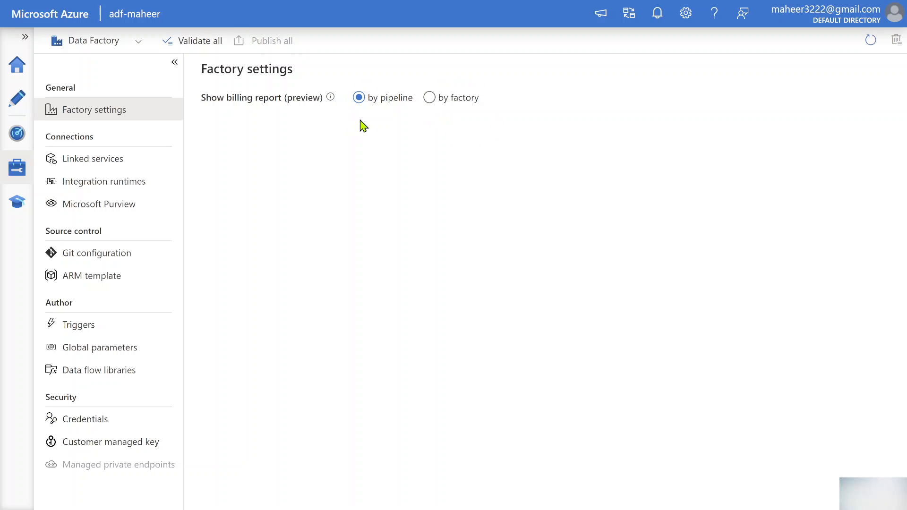
mouse_move(306, 52)
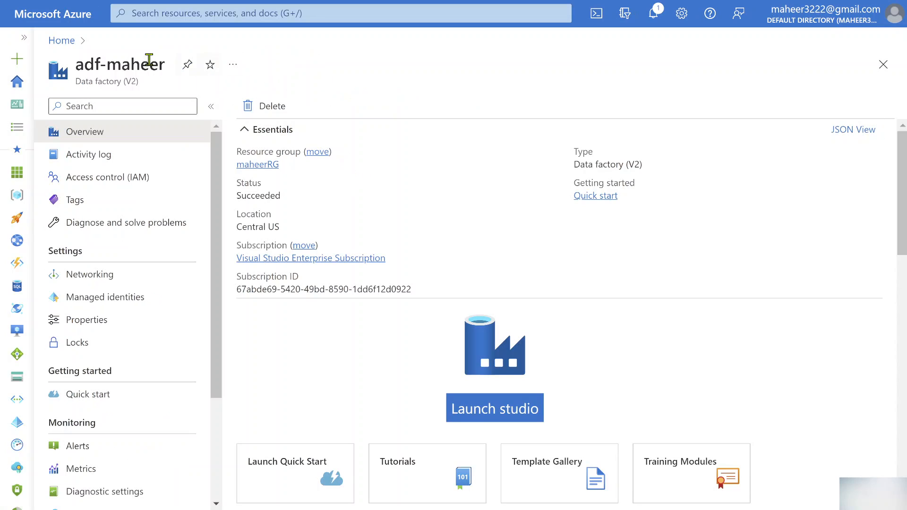
mouse_move(61, 41)
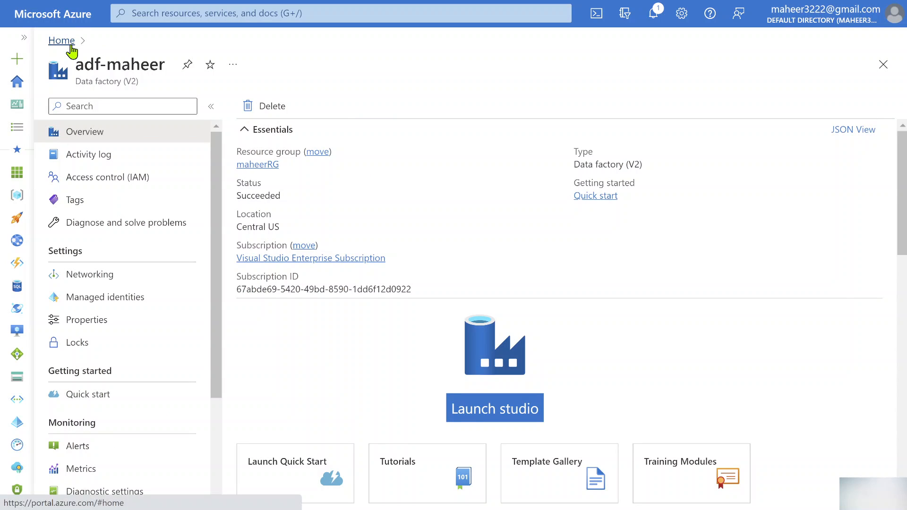
- From Home, open Cost analysis for the Visual Studio Enterprise Subscription
click(62, 40)
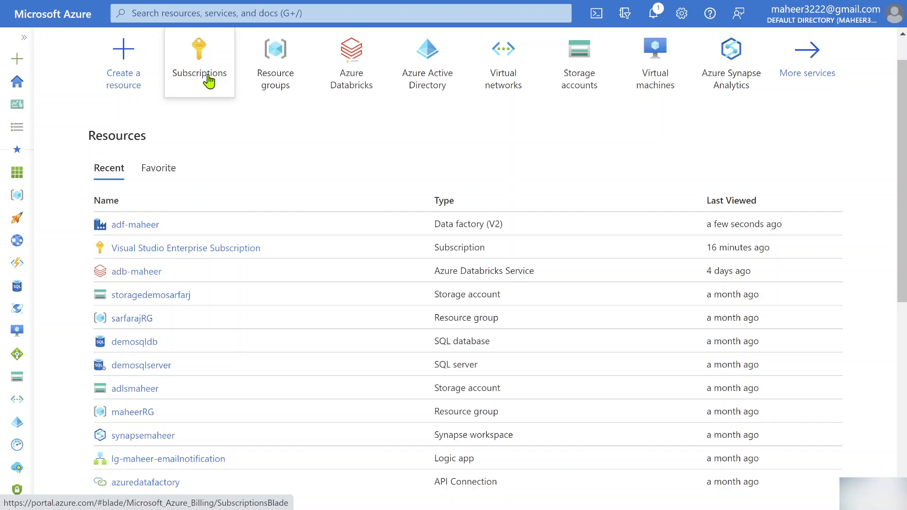
click(198, 61)
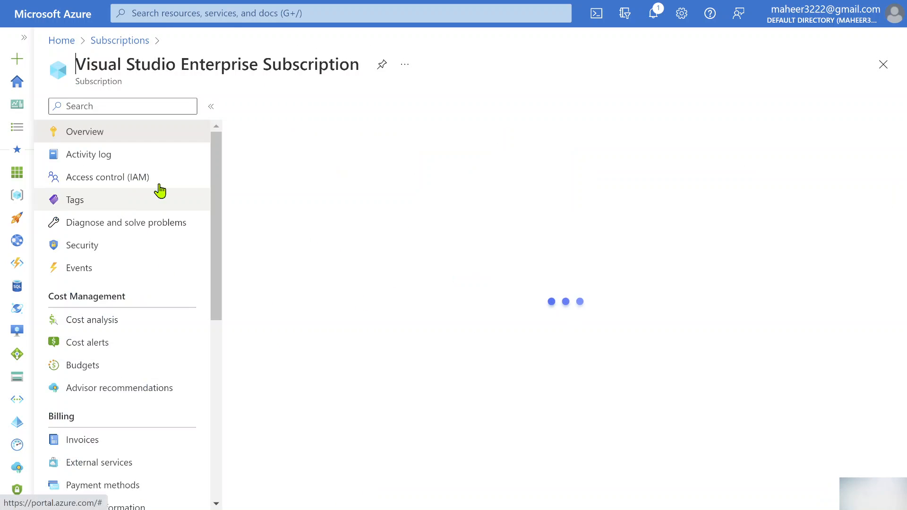
click(91, 319)
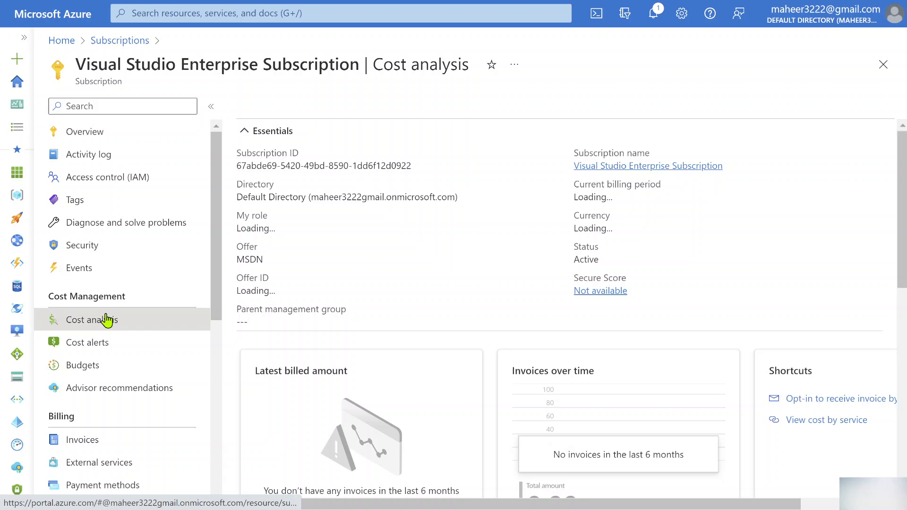
click(91, 319)
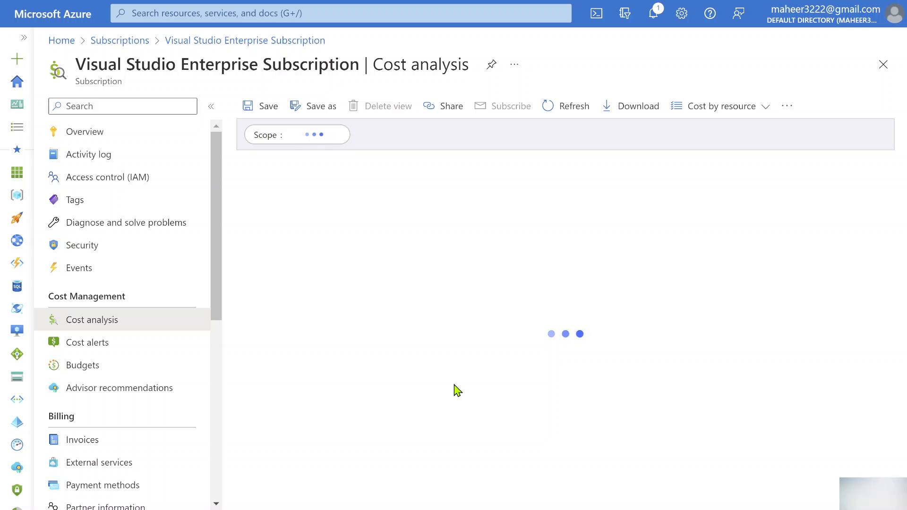
mouse_move(359, 343)
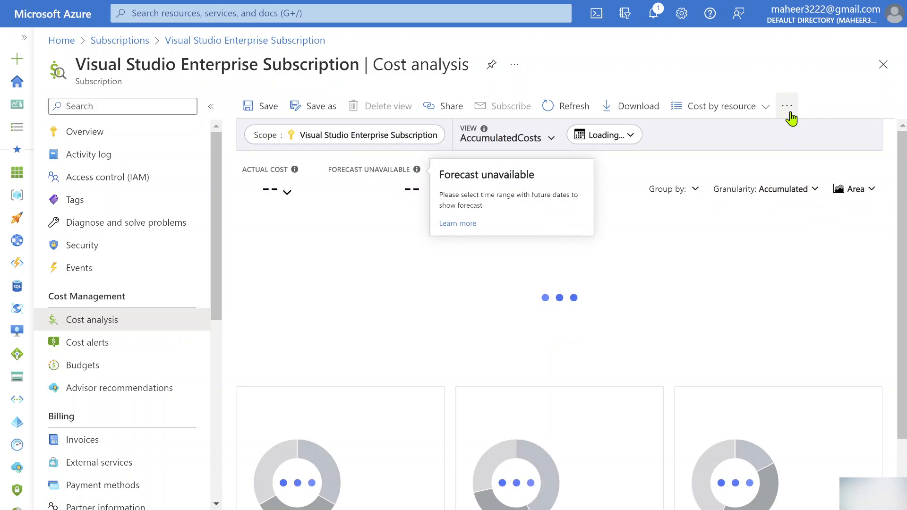
mouse_move(787, 105)
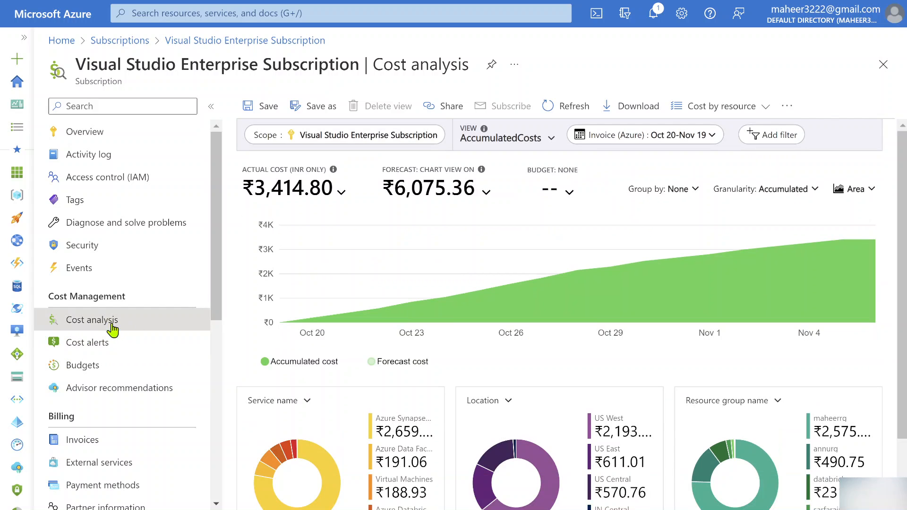
mouse_move(289, 176)
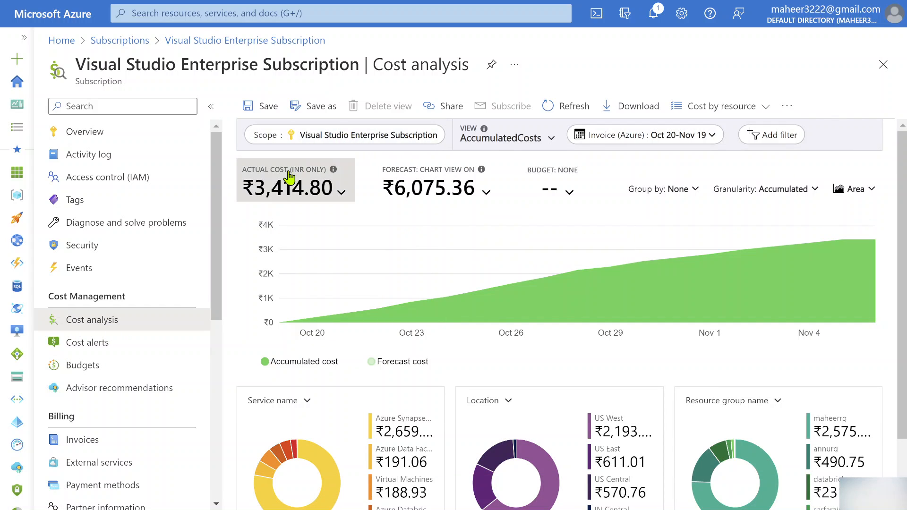
mouse_move(674, 144)
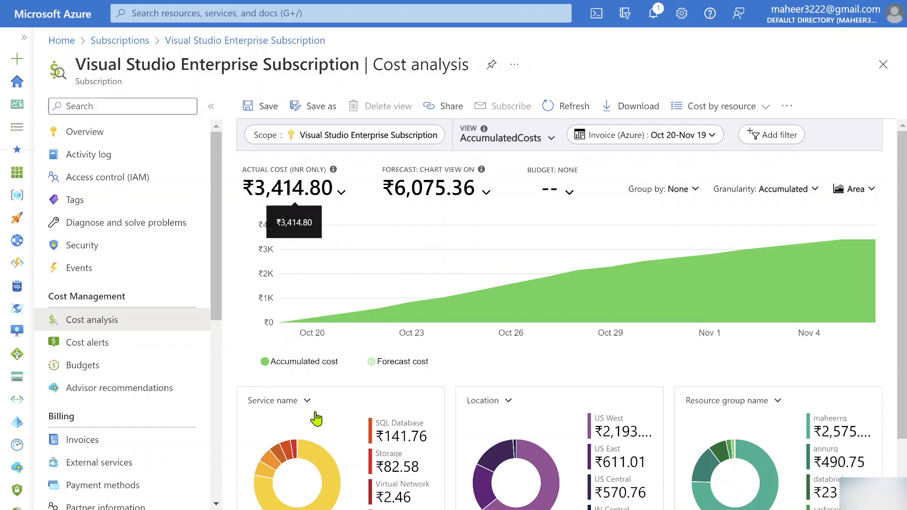
mouse_move(550, 417)
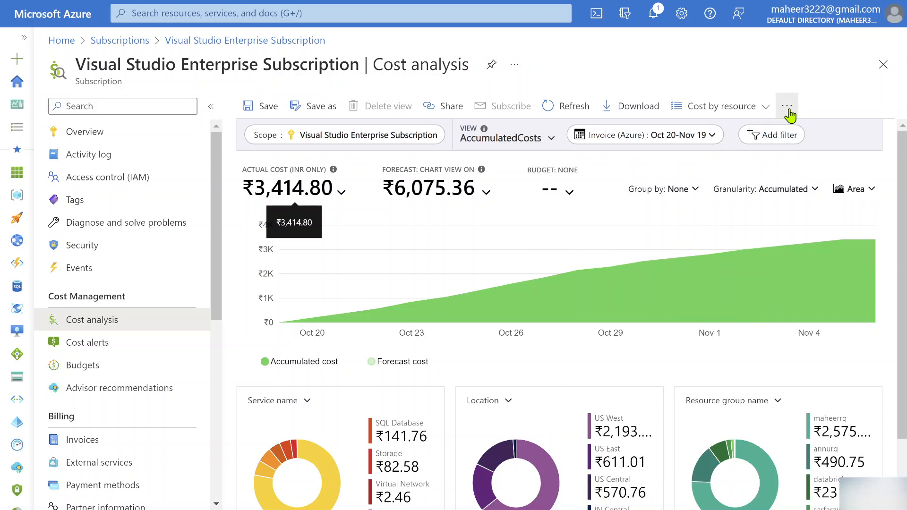
- Turn on the Streamlined menu in Cost Management Labs and reopen Cost Management
click(787, 106)
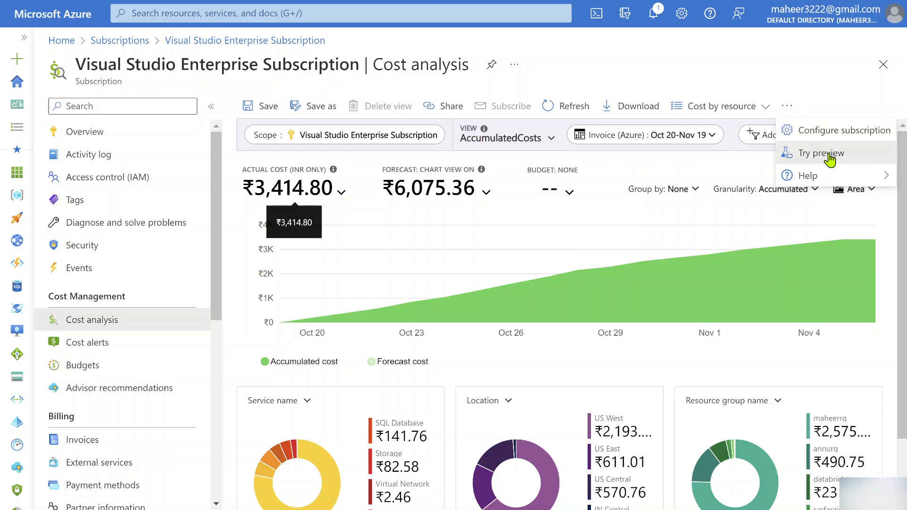
click(822, 153)
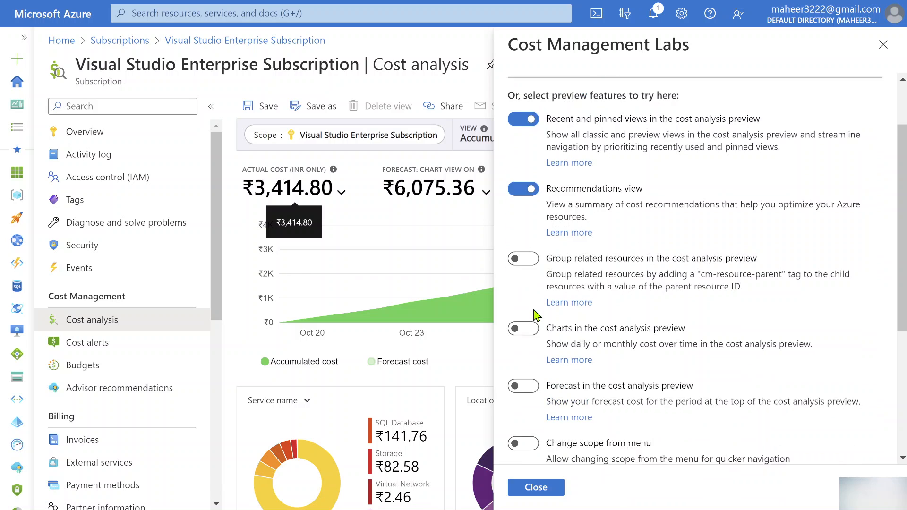
click(523, 258)
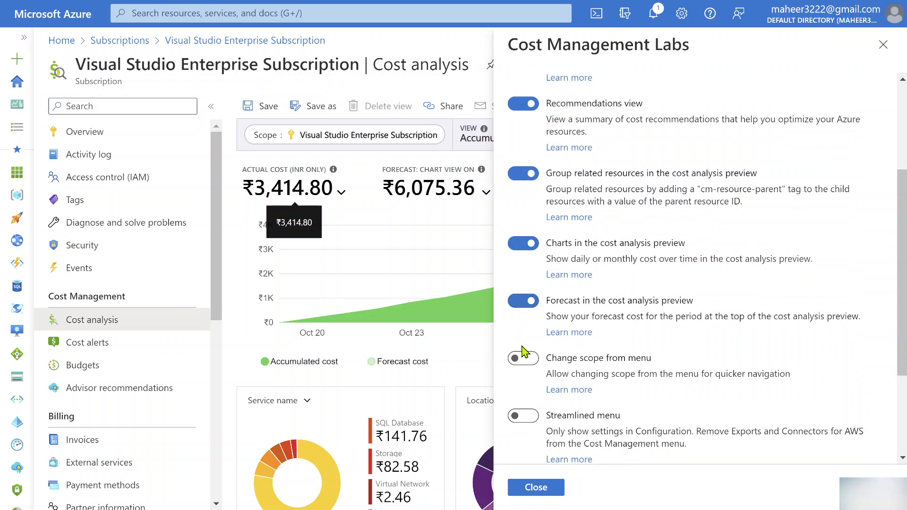
click(522, 358)
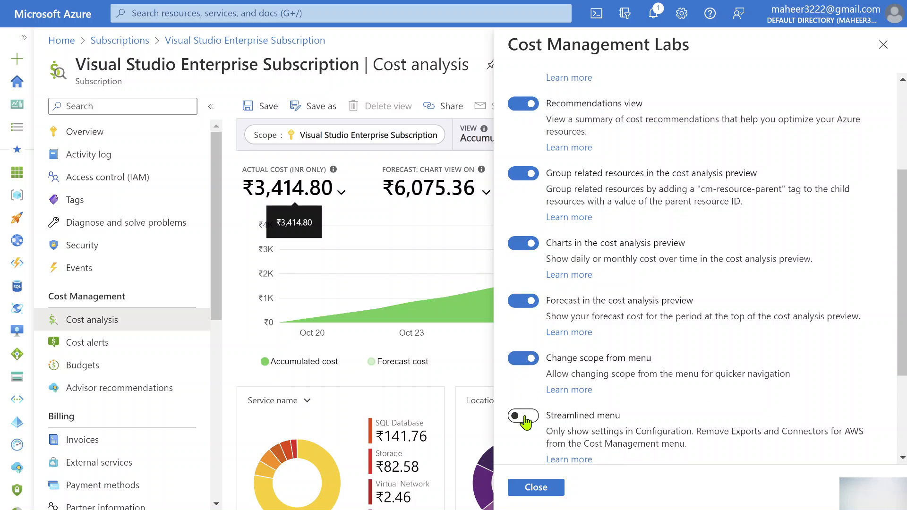
scroll(down, 3)
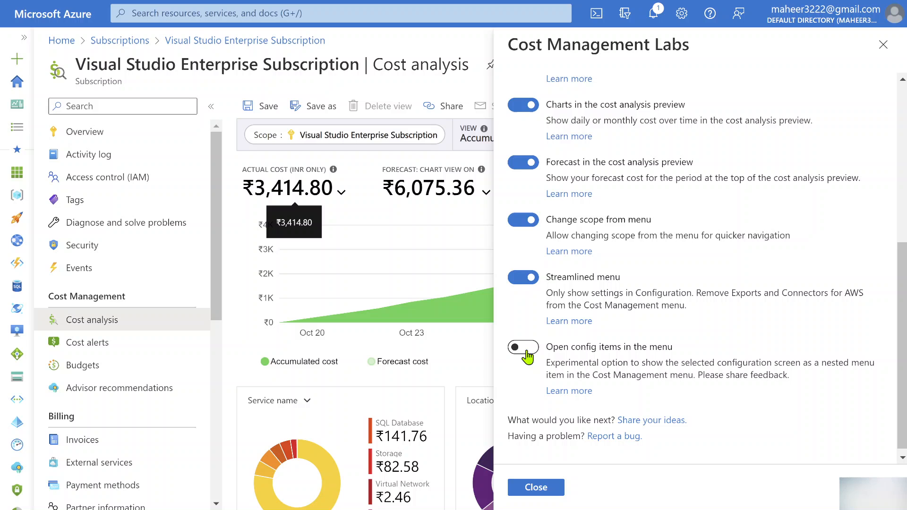
click(534, 487)
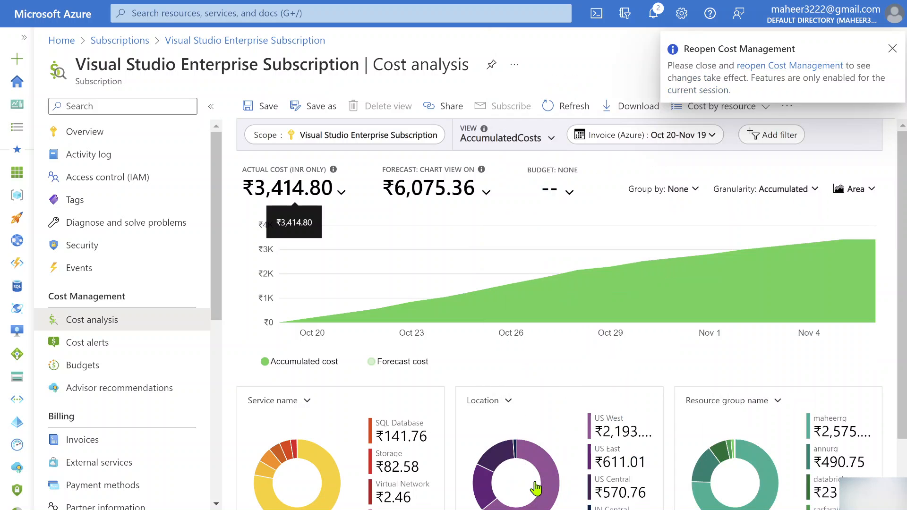
mouse_move(273, 328)
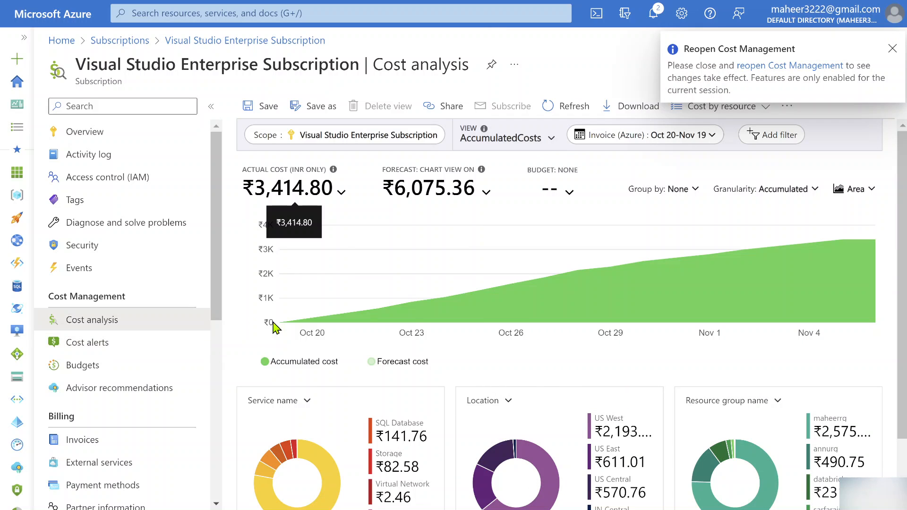
mouse_move(704, 218)
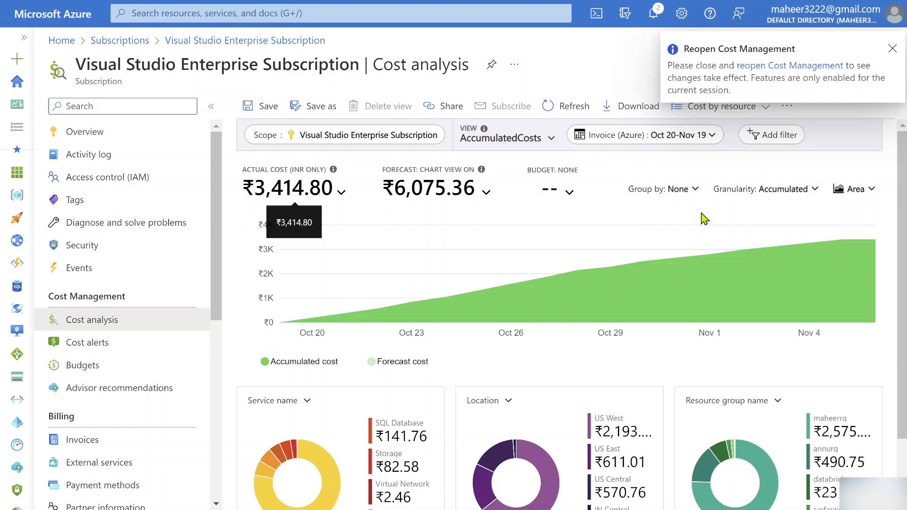
mouse_move(790, 64)
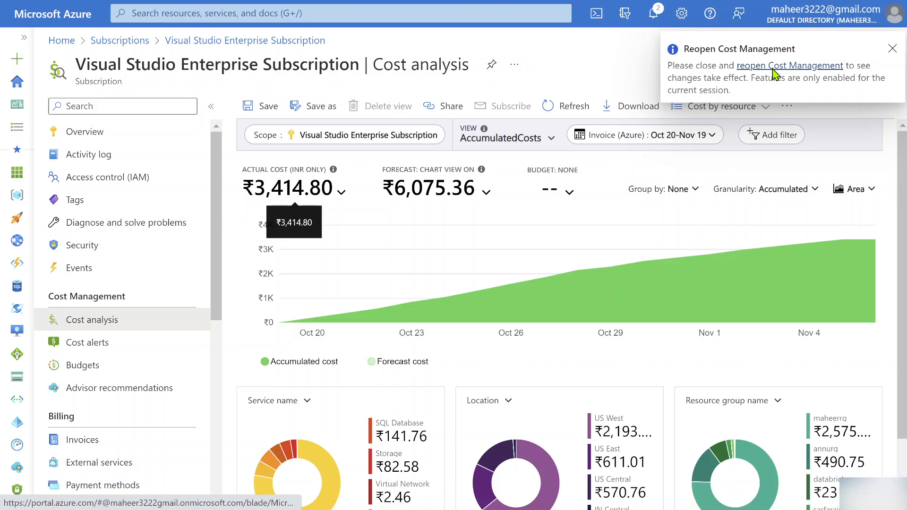
click(789, 65)
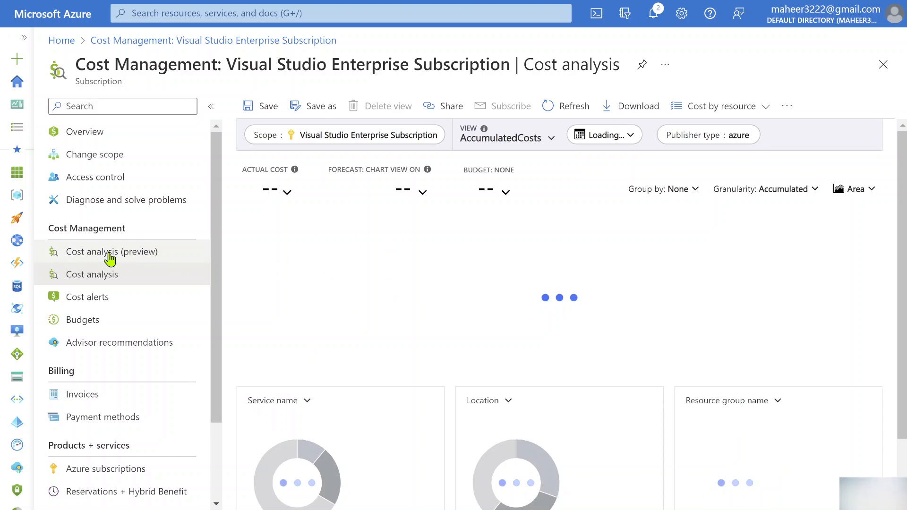
- Open Cost analysis (preview) and select the Resources view
click(112, 251)
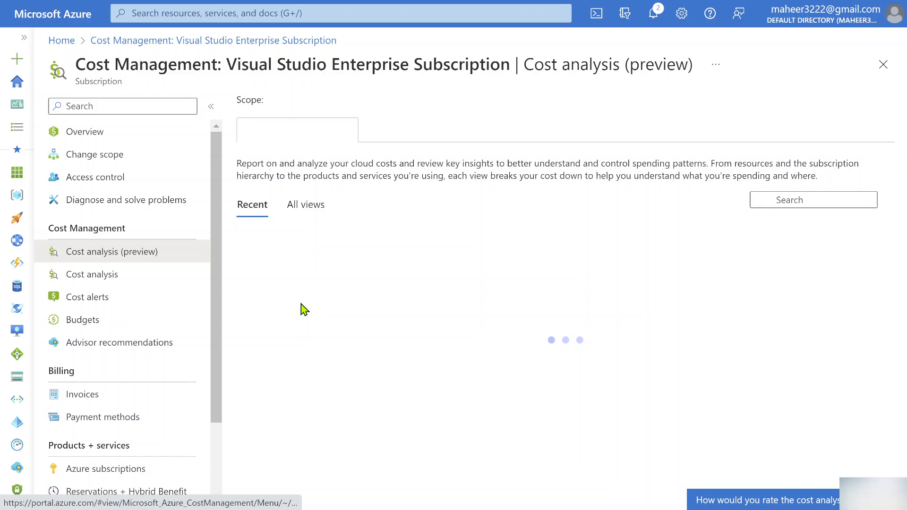
mouse_move(341, 264)
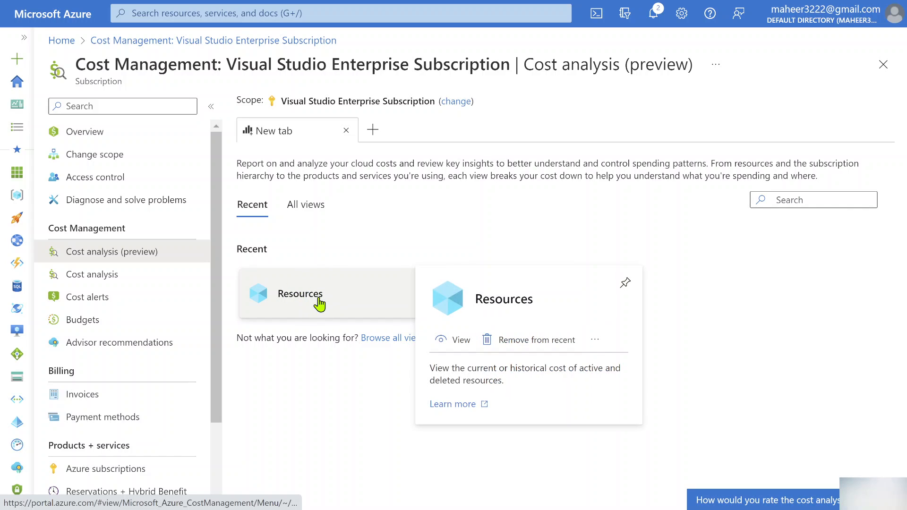
click(299, 294)
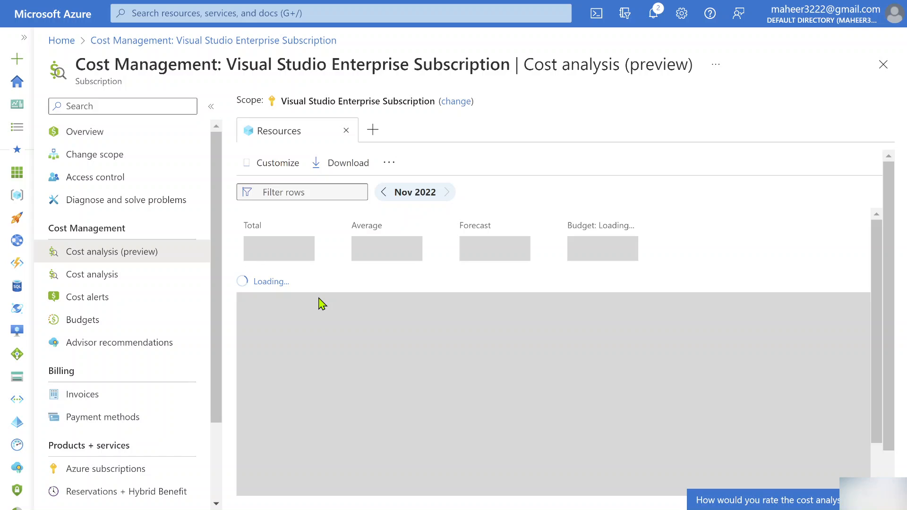
mouse_move(362, 278)
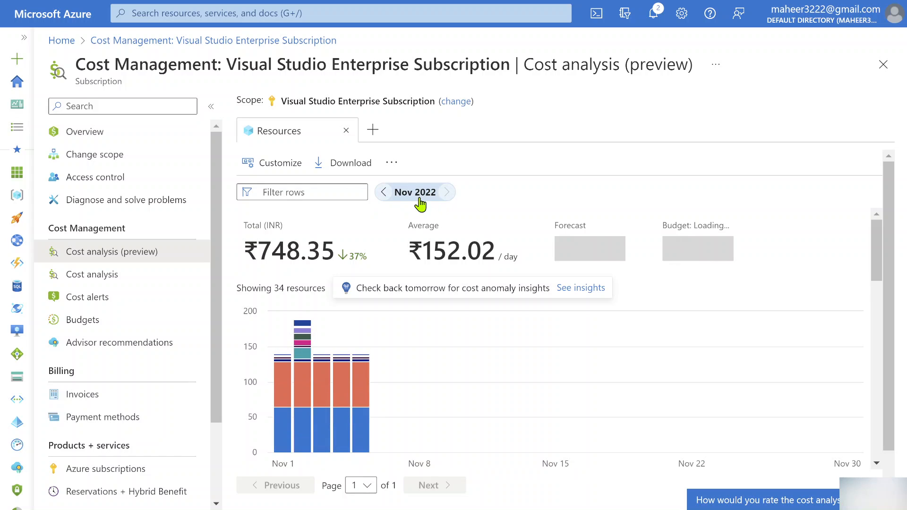
- Move the Resources view date range back from Nov 2022 to Oct 2022
click(384, 192)
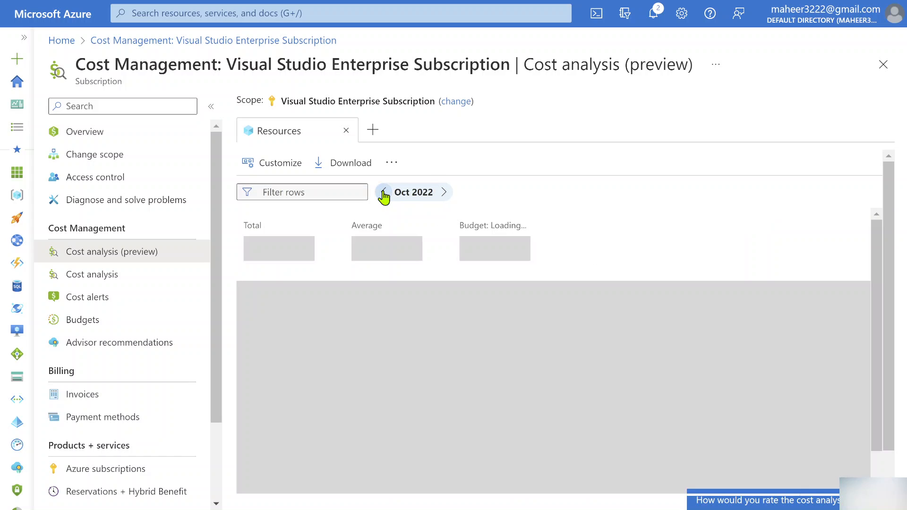
mouse_move(435, 221)
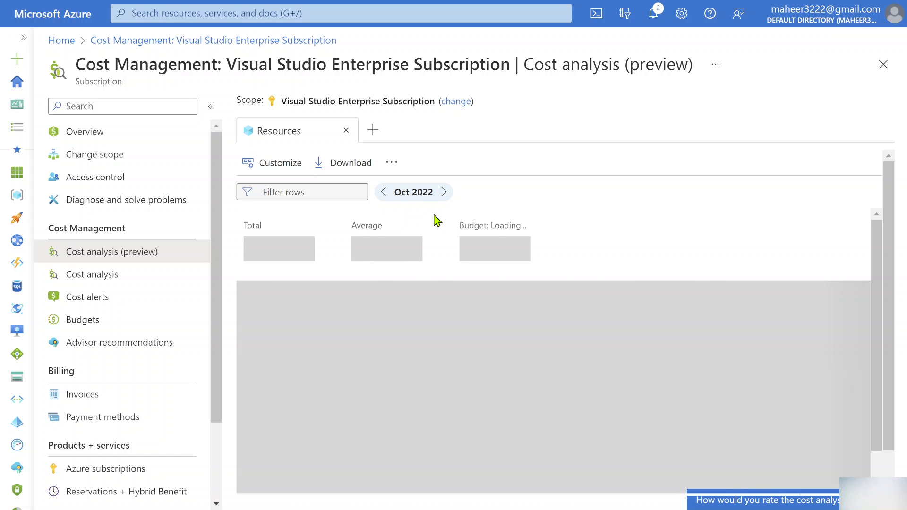
mouse_move(412, 209)
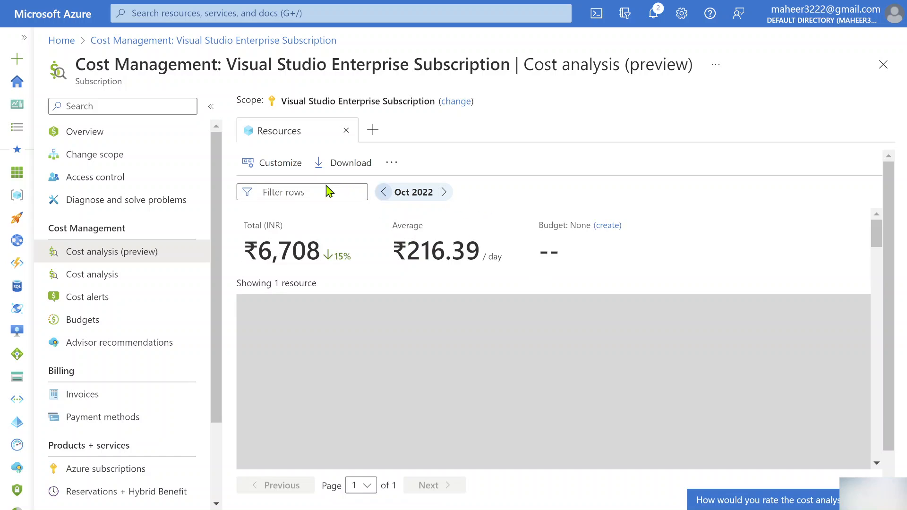
- Filter the rows to 'adf-maheer' and scroll to its ₹196.26 Data factory row
text(ad)
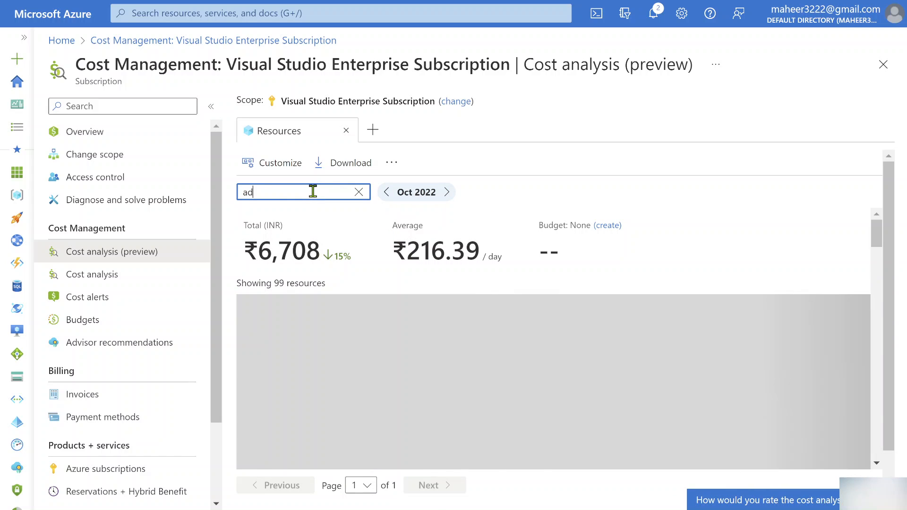
text(f-)
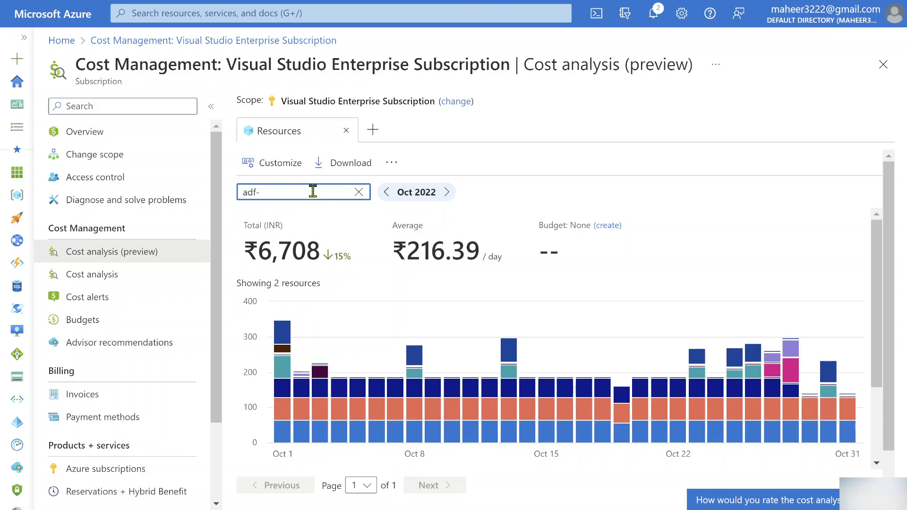
text(maheer)
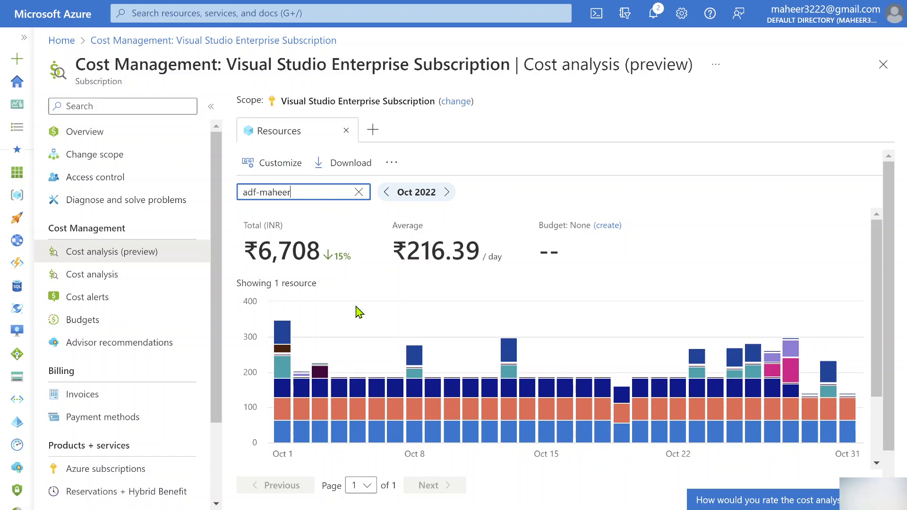
scroll(down, 3)
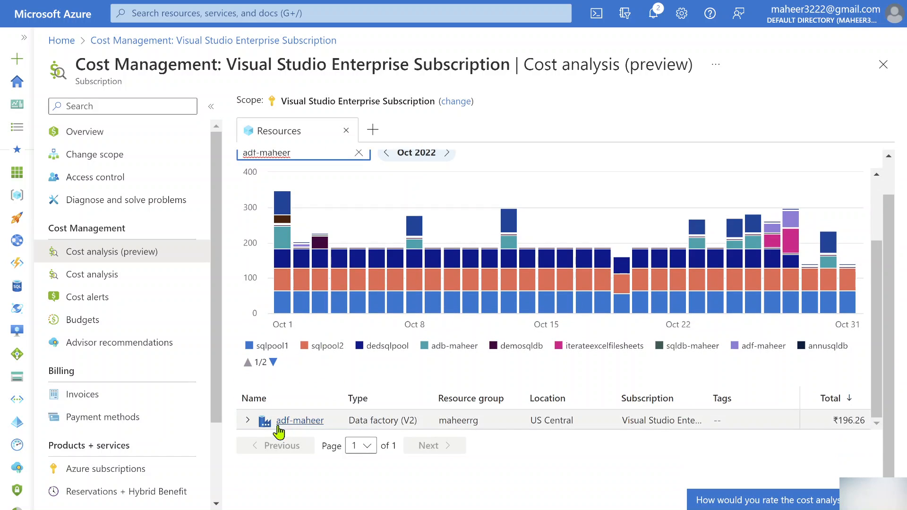
- Expand adf-maheer into pipeline and trigger cost rows, then return to the slide show
click(248, 420)
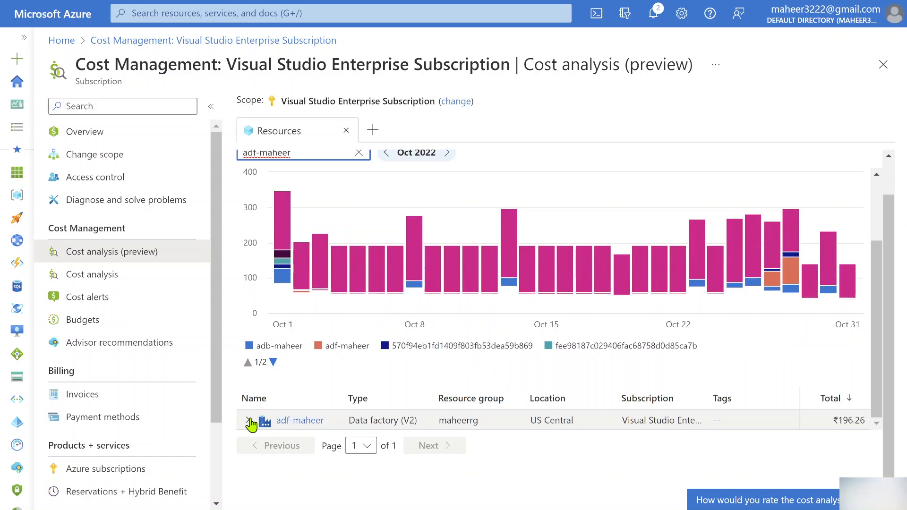
click(251, 420)
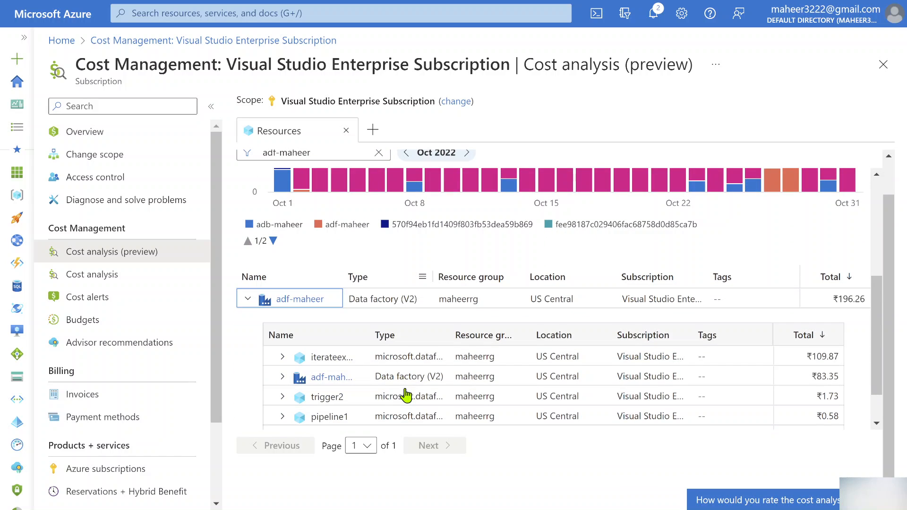
scroll(down, 3)
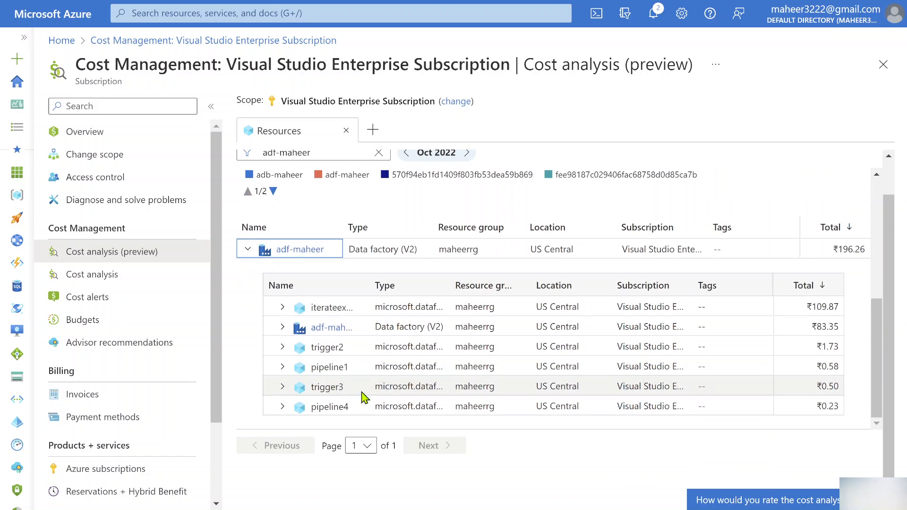
mouse_move(600, 375)
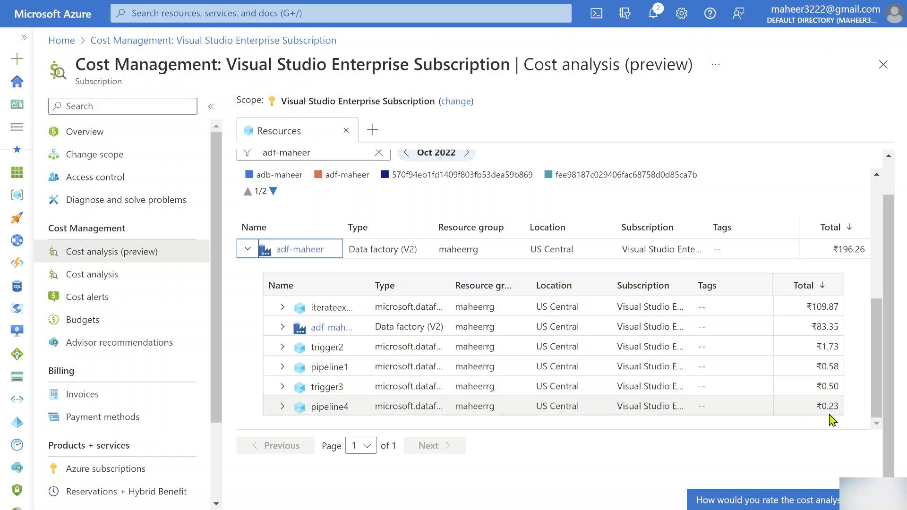
mouse_move(338, 320)
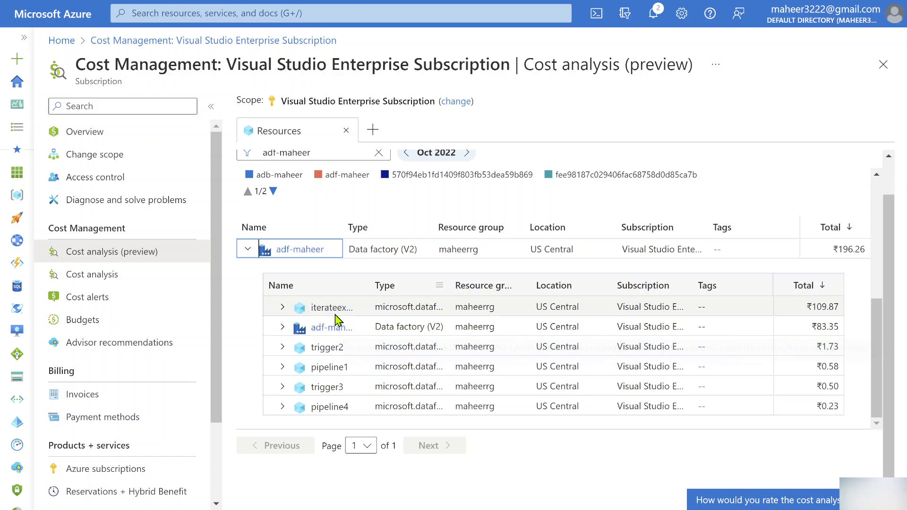
mouse_move(832, 321)
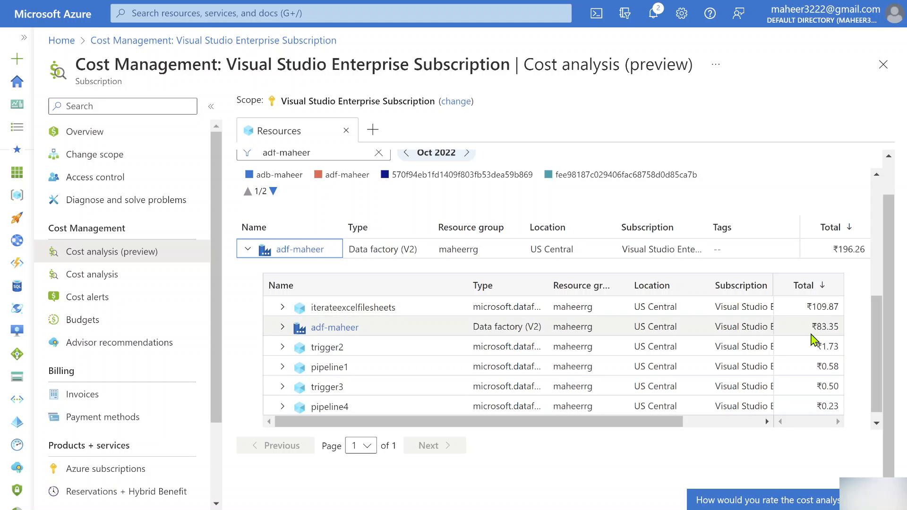
mouse_move(445, 317)
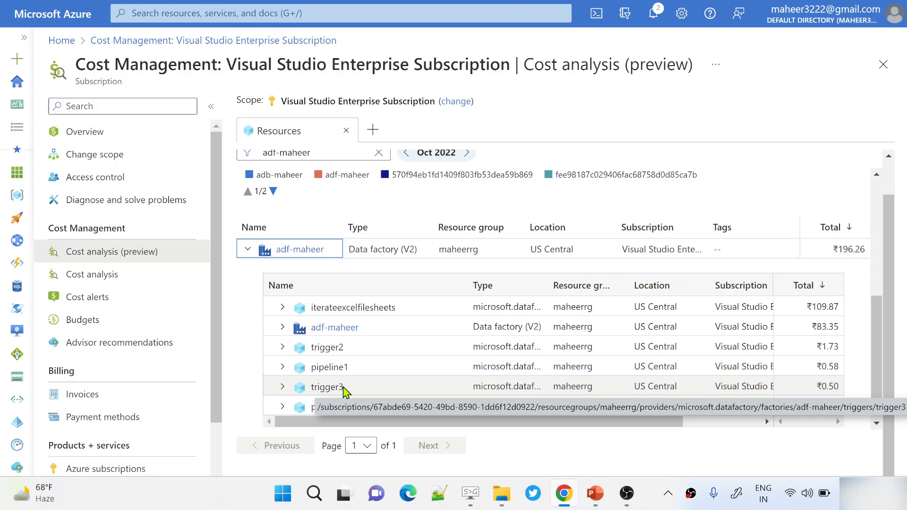
key(alt+tab)
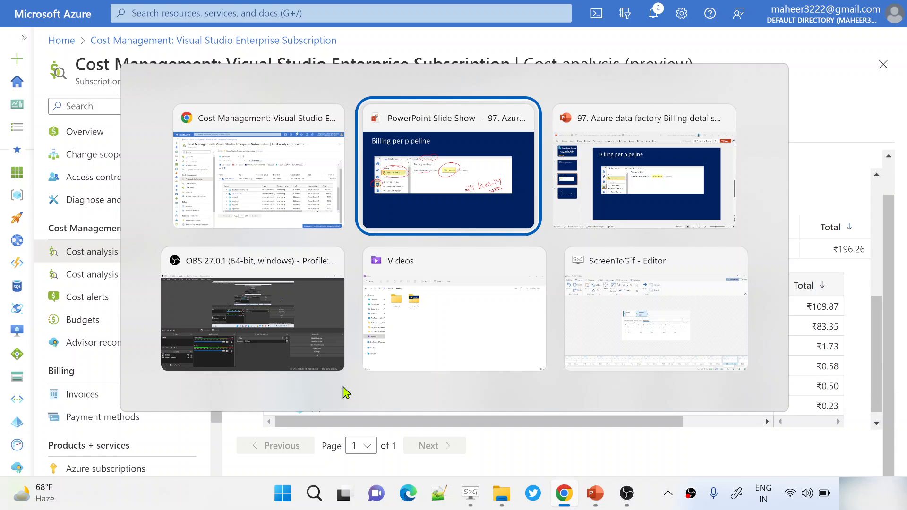
click(448, 166)
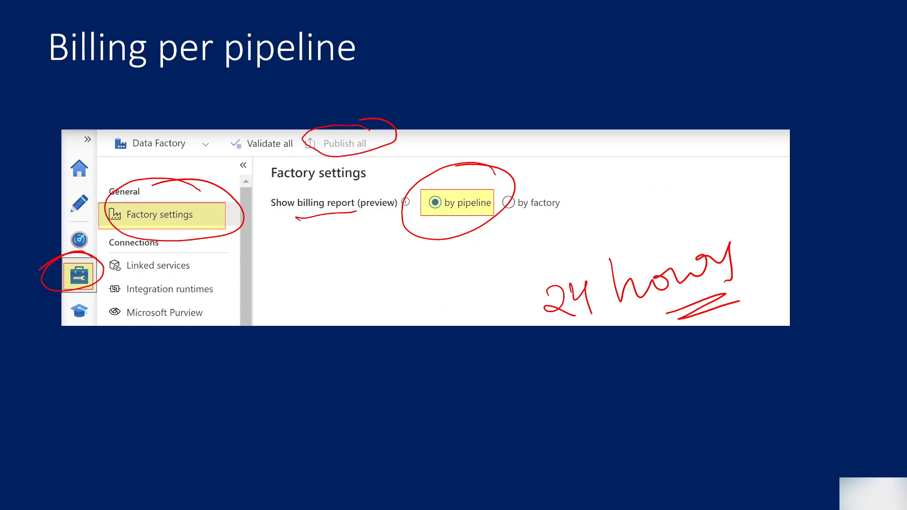